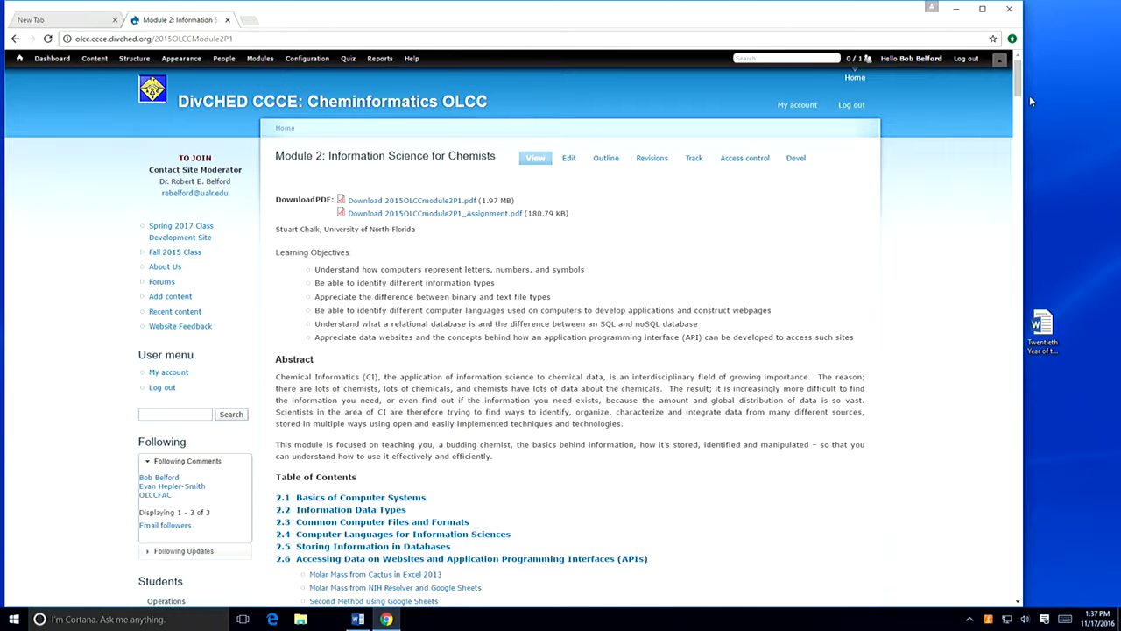
- Scroll through the Module 2: Information Science for Chemists page to review its embedded teaching objects
scroll("down", 3)
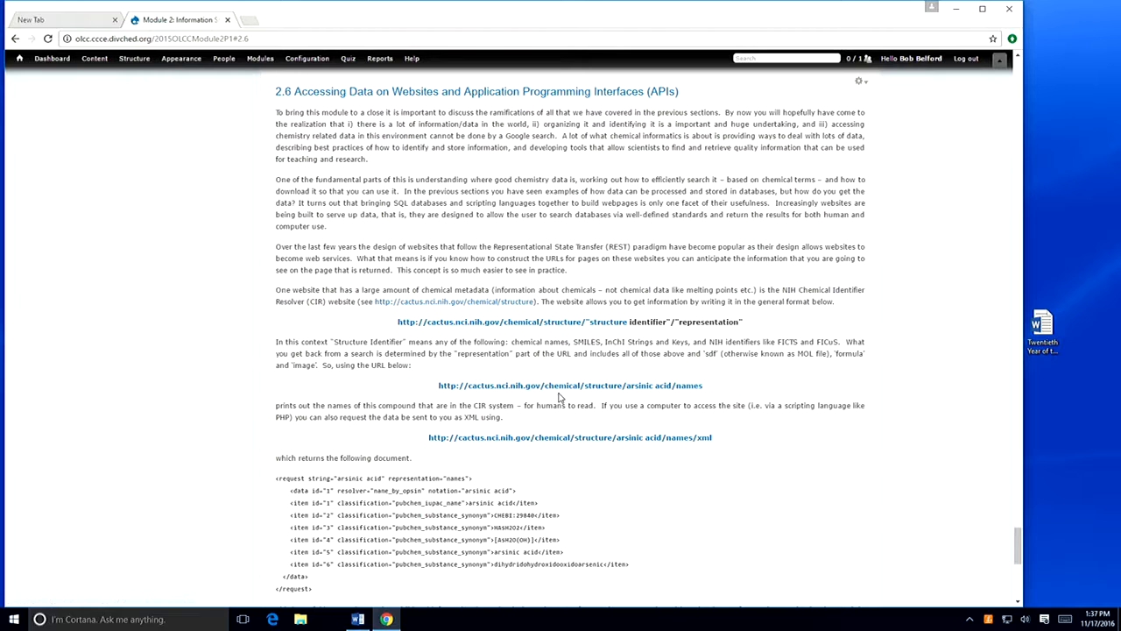
scroll("down", 3)
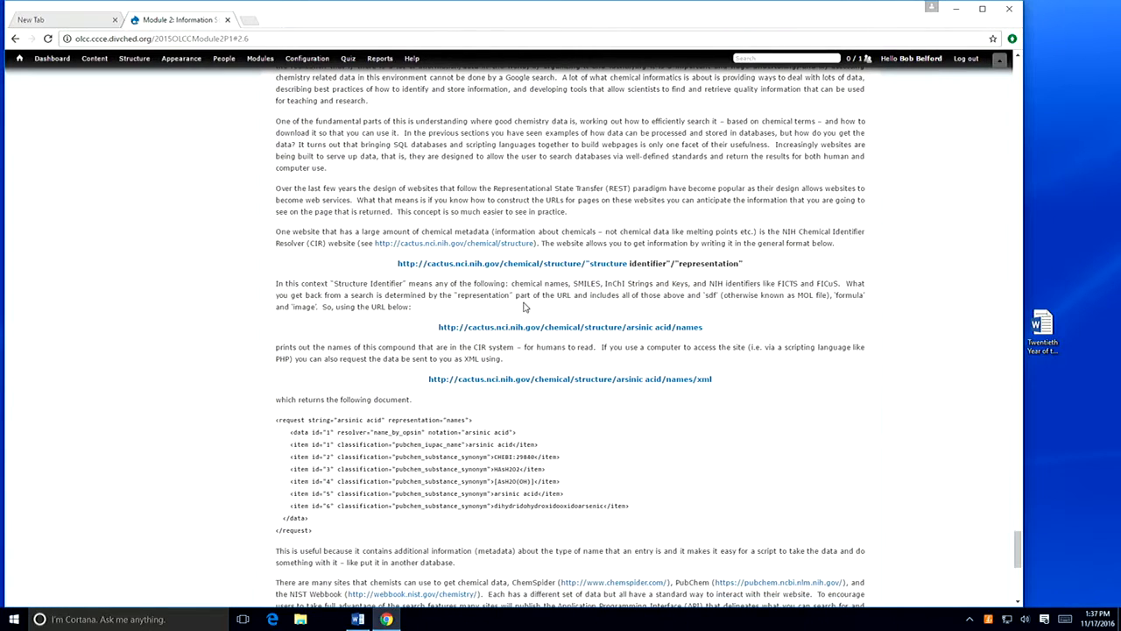
scroll("down", 3)
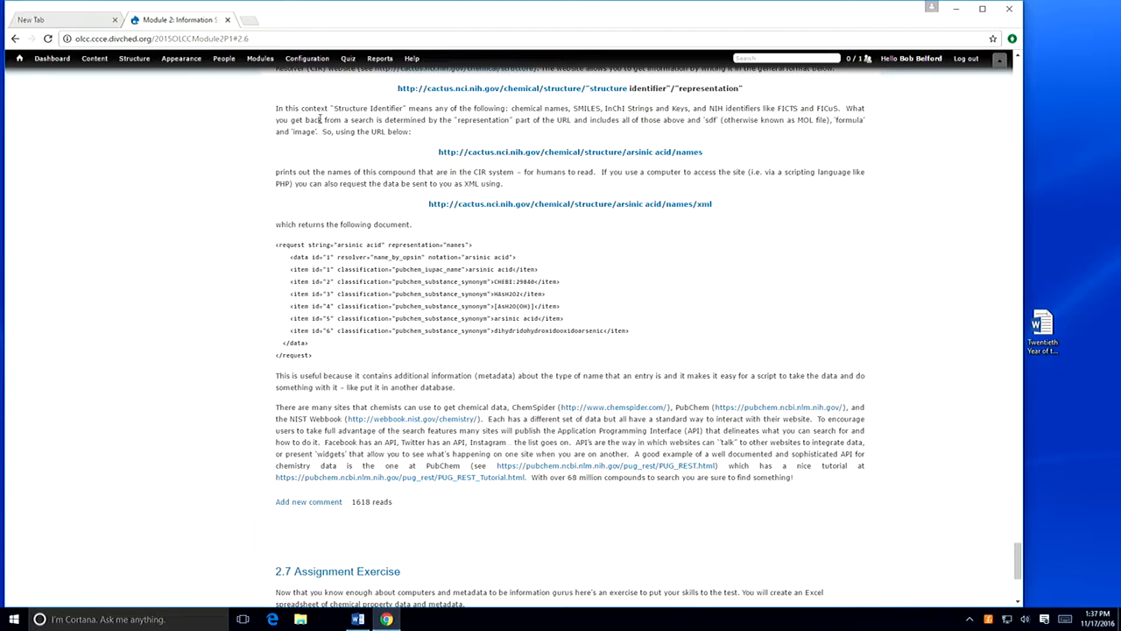
mouse_move(308, 501)
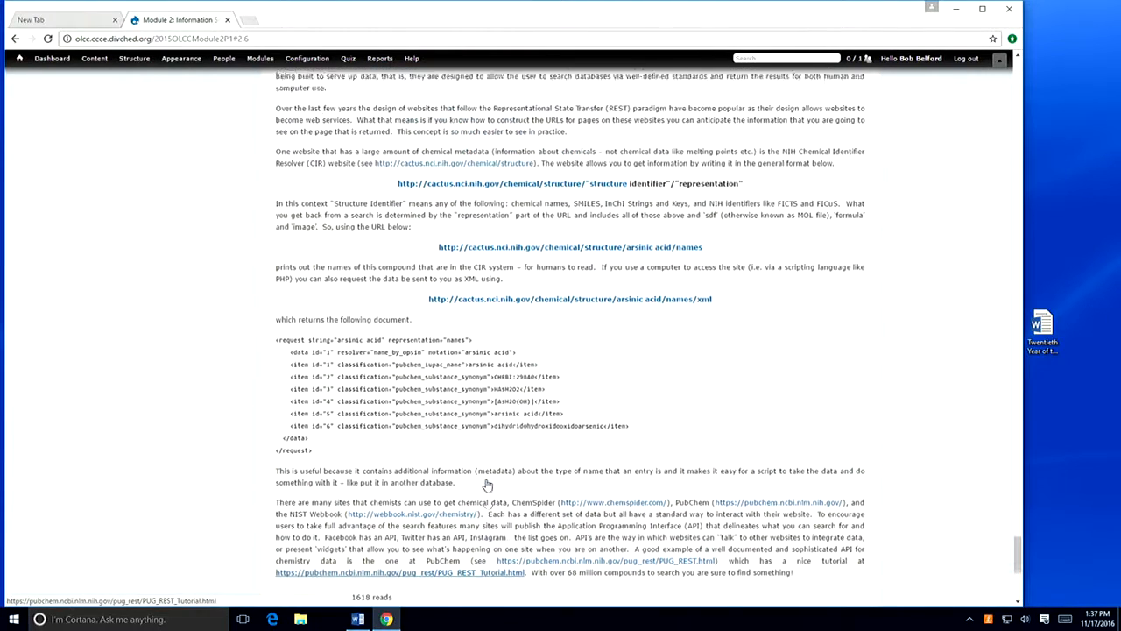
scroll("up", 3)
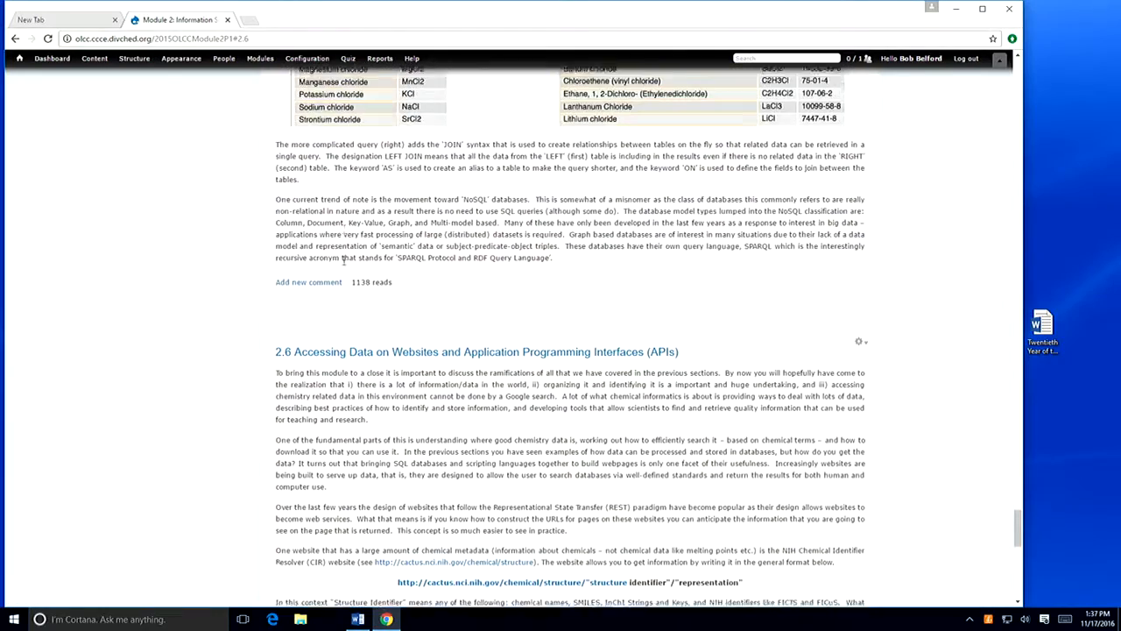
scroll("down", 3)
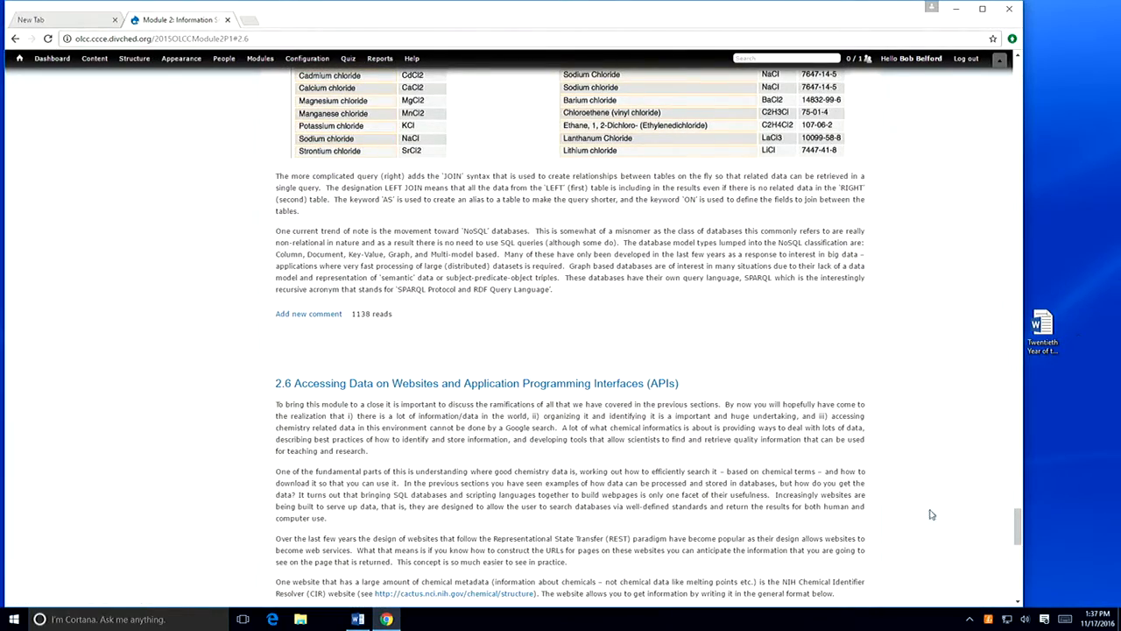
scroll("up", 3)
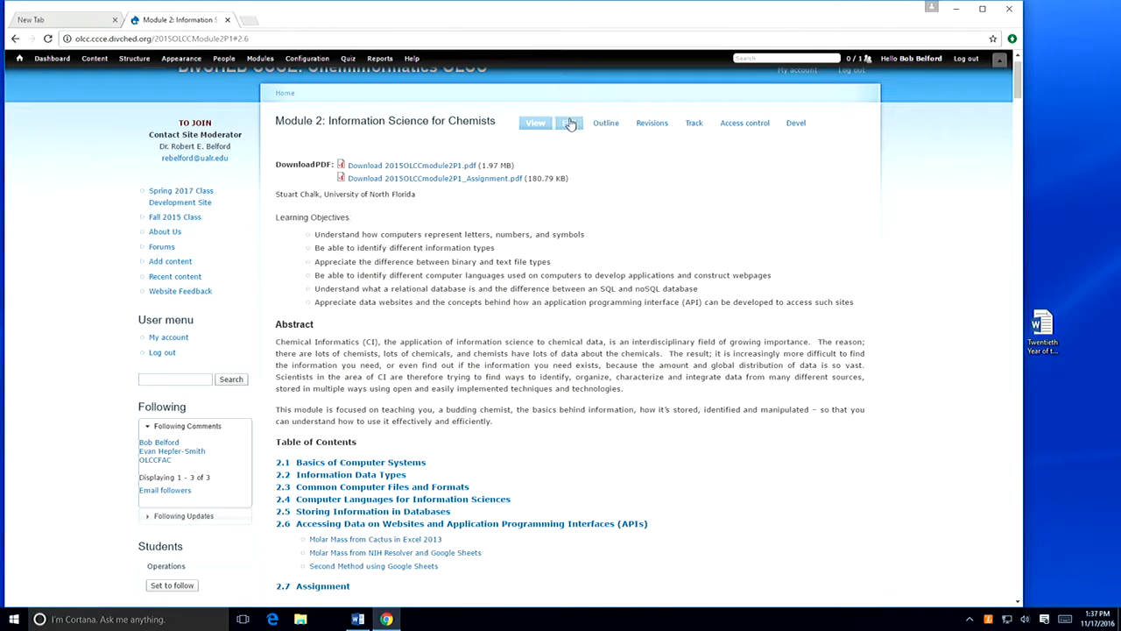
- Edit the Module 2 article and review the [nid] embed codes in its body, then leave the form
left_click(568, 122)
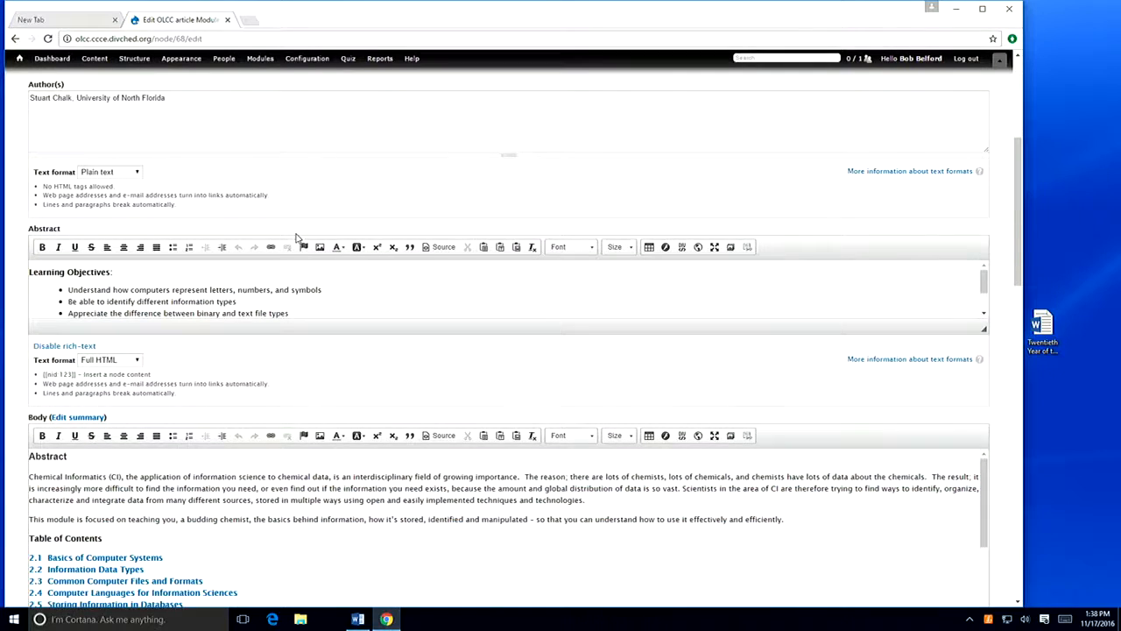
scroll("down", 3)
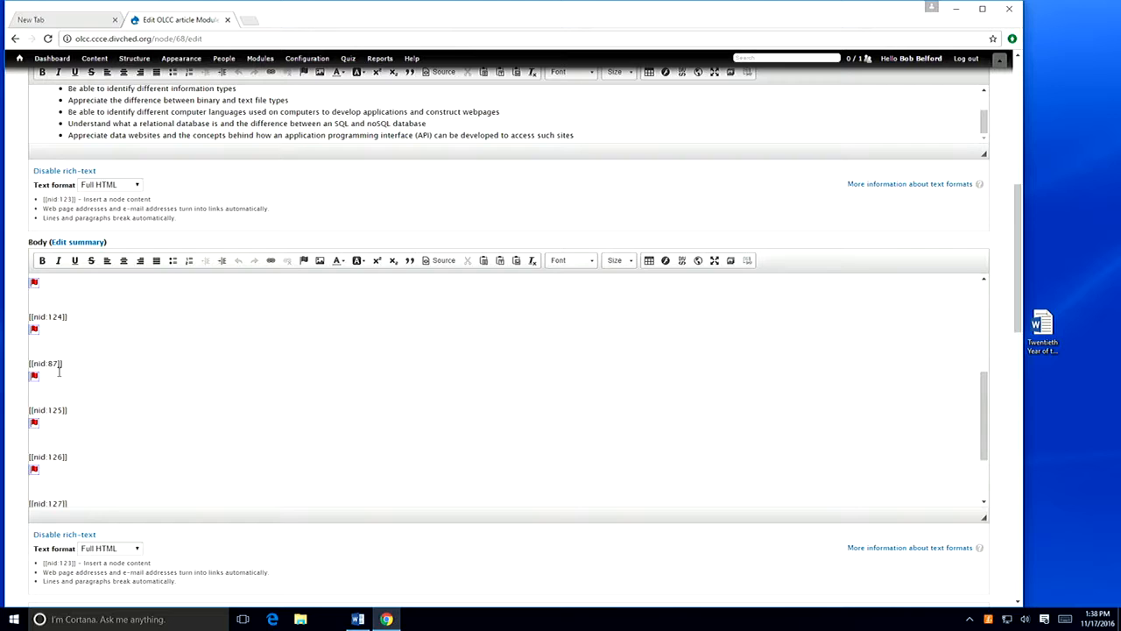
mouse_move(130, 372)
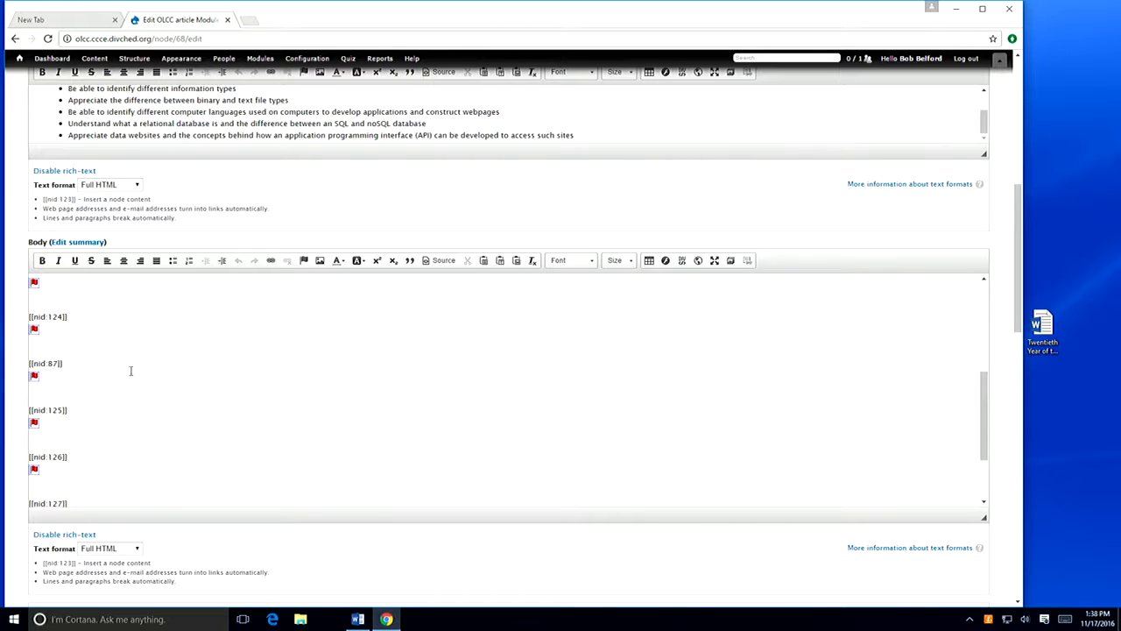
scroll("down", 3)
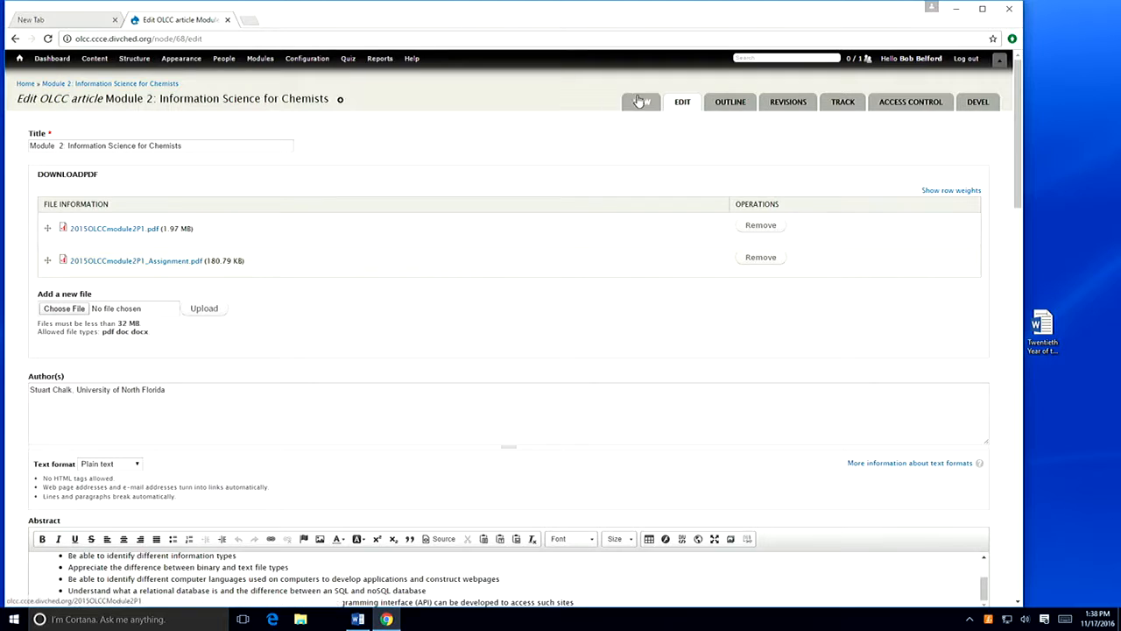
left_click(641, 101)
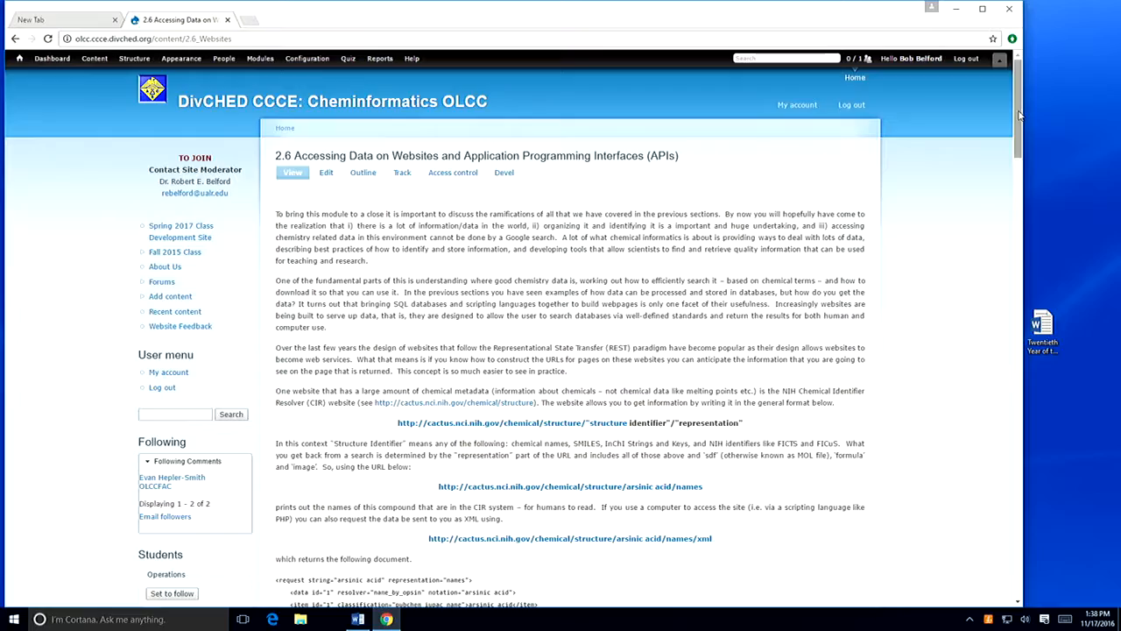
- Go to the 2.6 Accessing Data on Websites and APIs page and start editing it
scroll("down", 3)
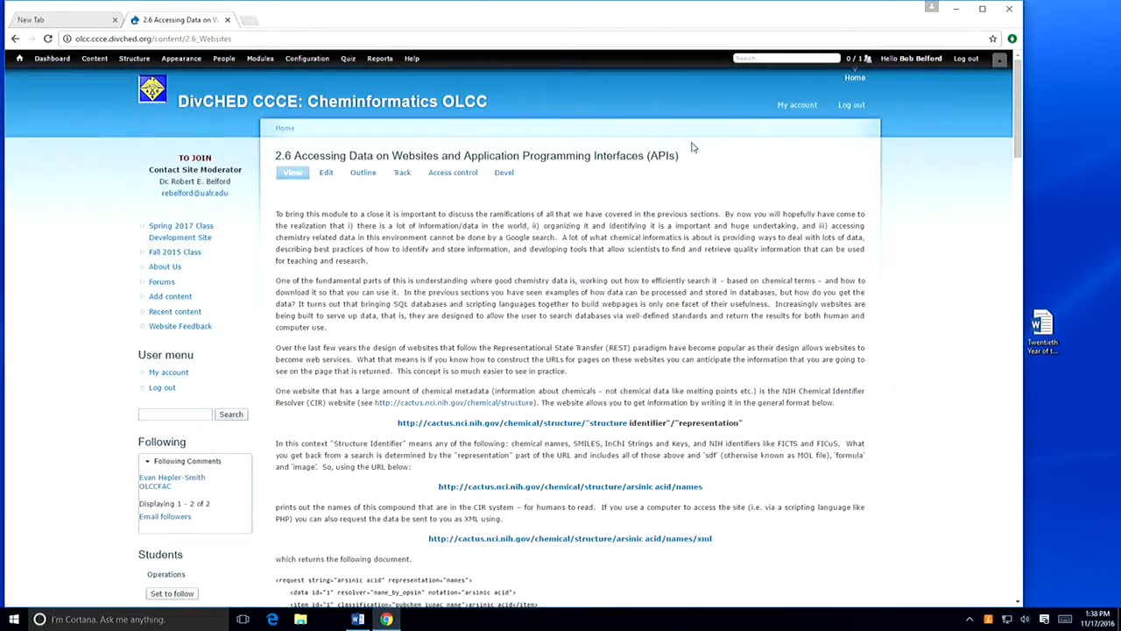
left_click(326, 171)
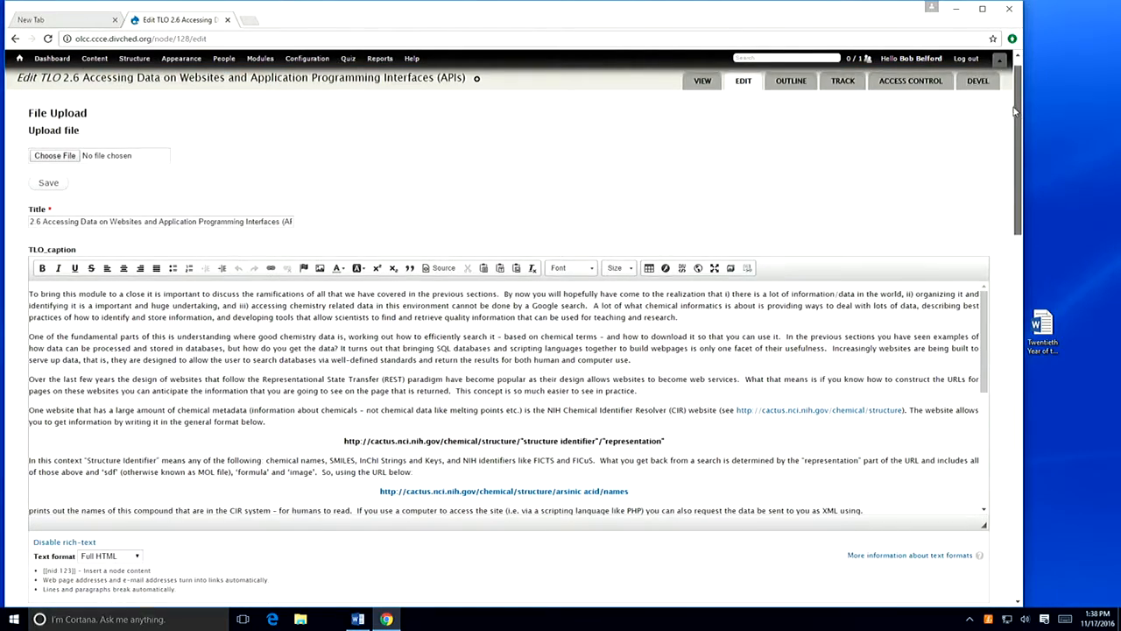
- Review the 2.6 TLO edit form's caption, Additional Material node references and file upload fields
scroll("down", 3)
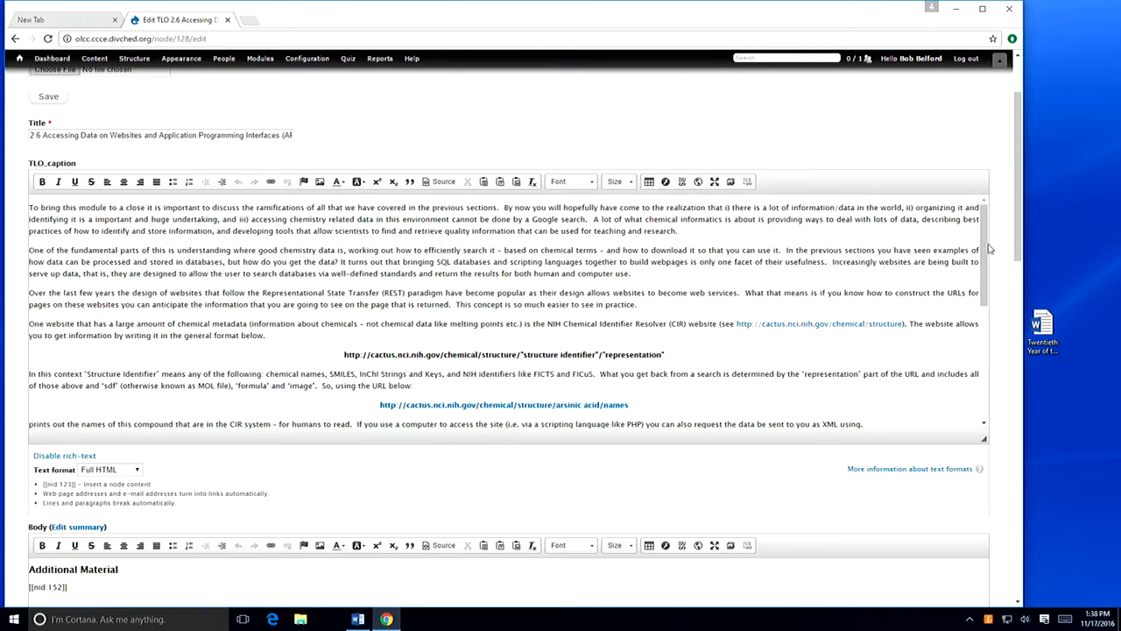
scroll("down", 3)
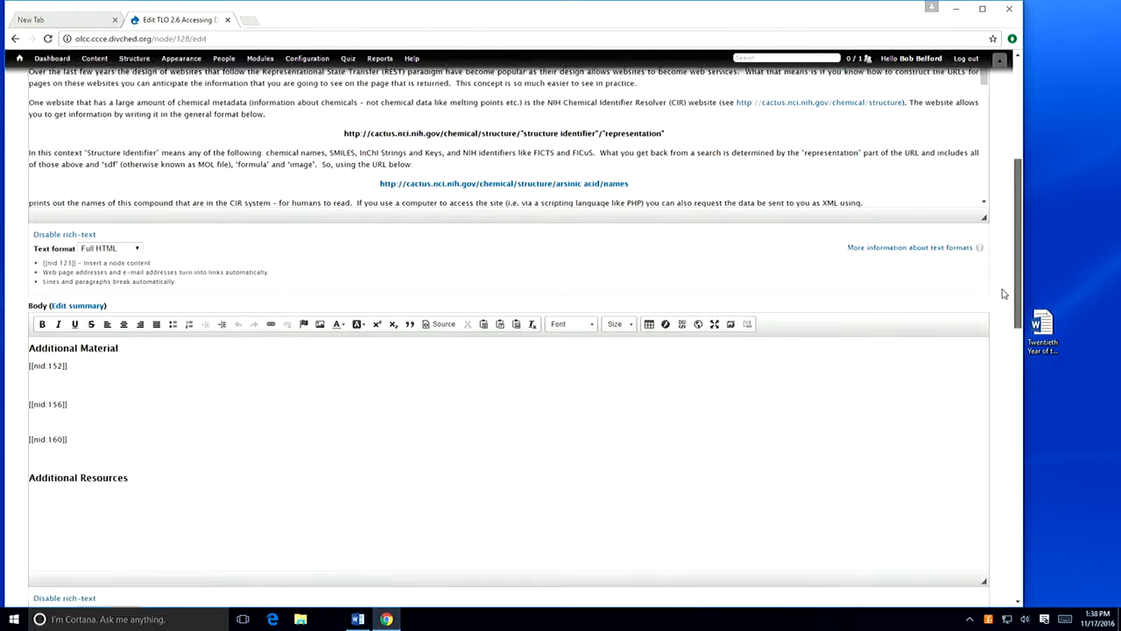
scroll("down", 3)
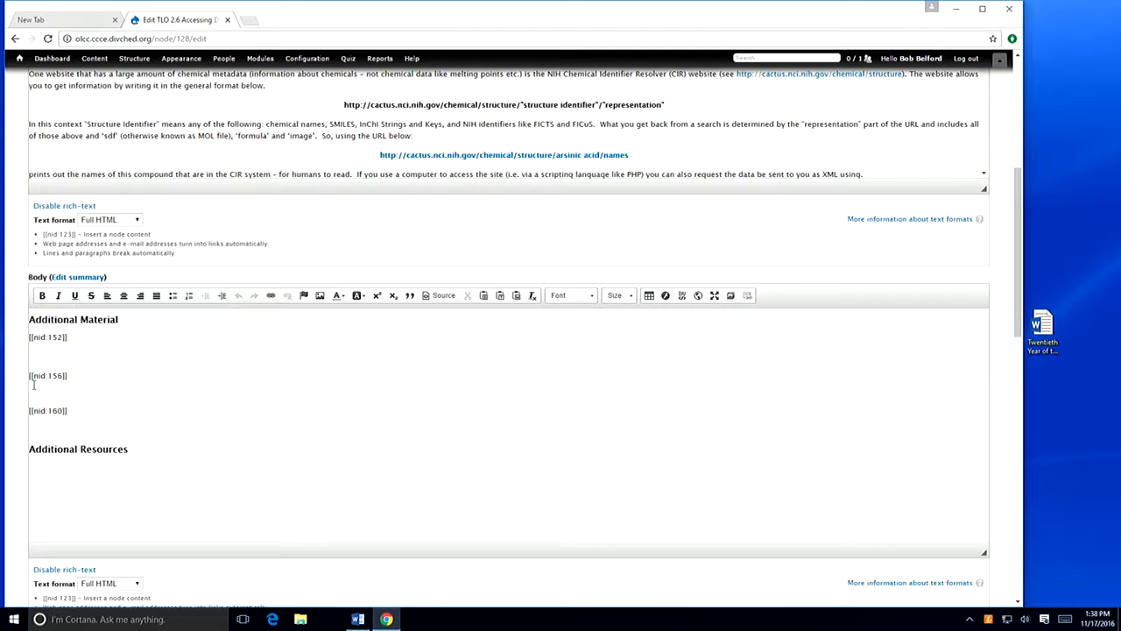
mouse_move(1095, 214)
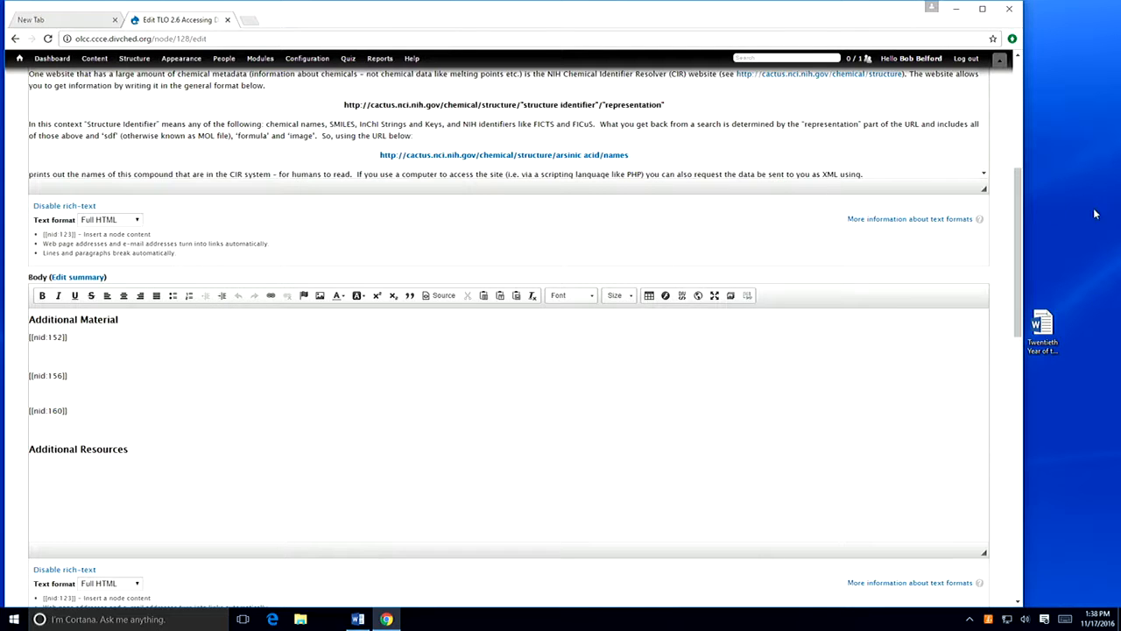
scroll("down", 3)
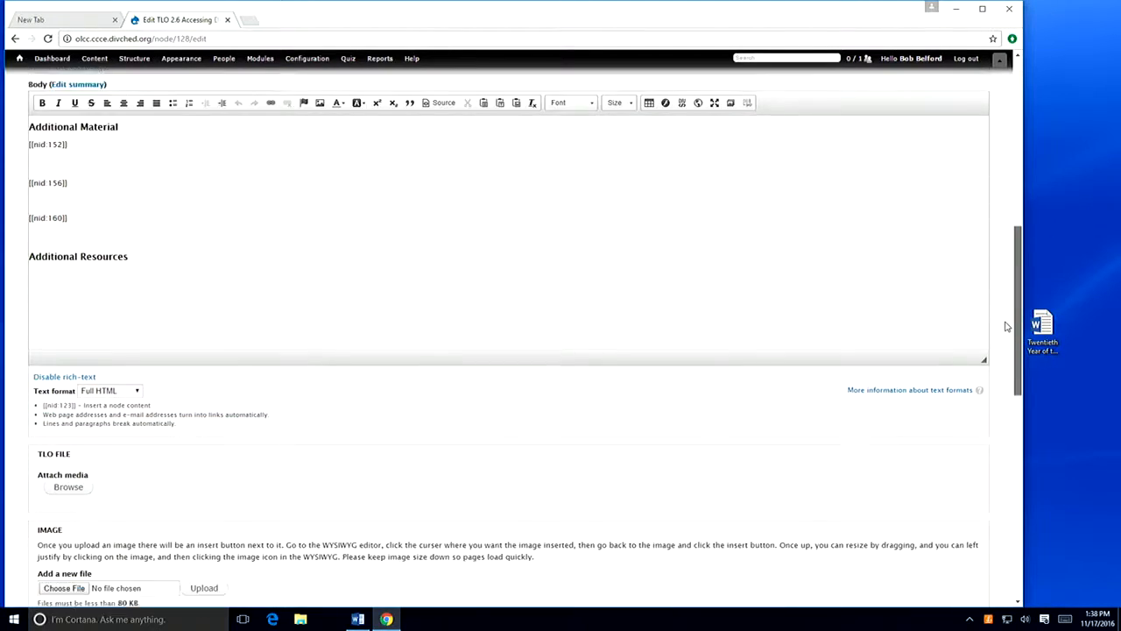
scroll("down", 3)
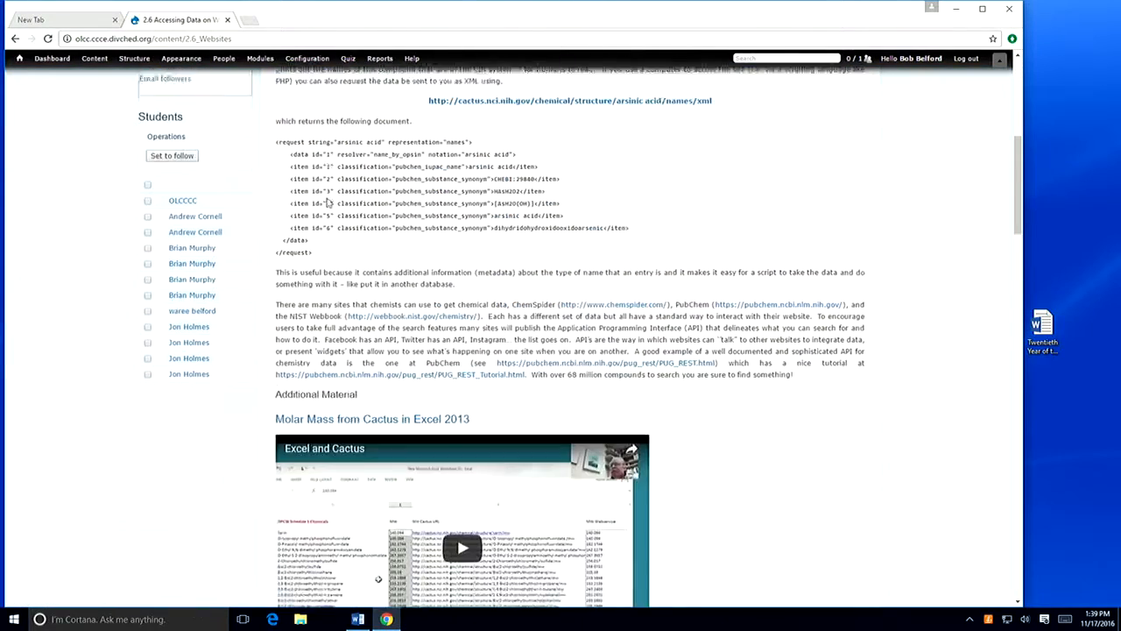
- Go to the standalone Molar Mass from Cactus in Excel 2013 node page with its video and steps
scroll("down", 3)
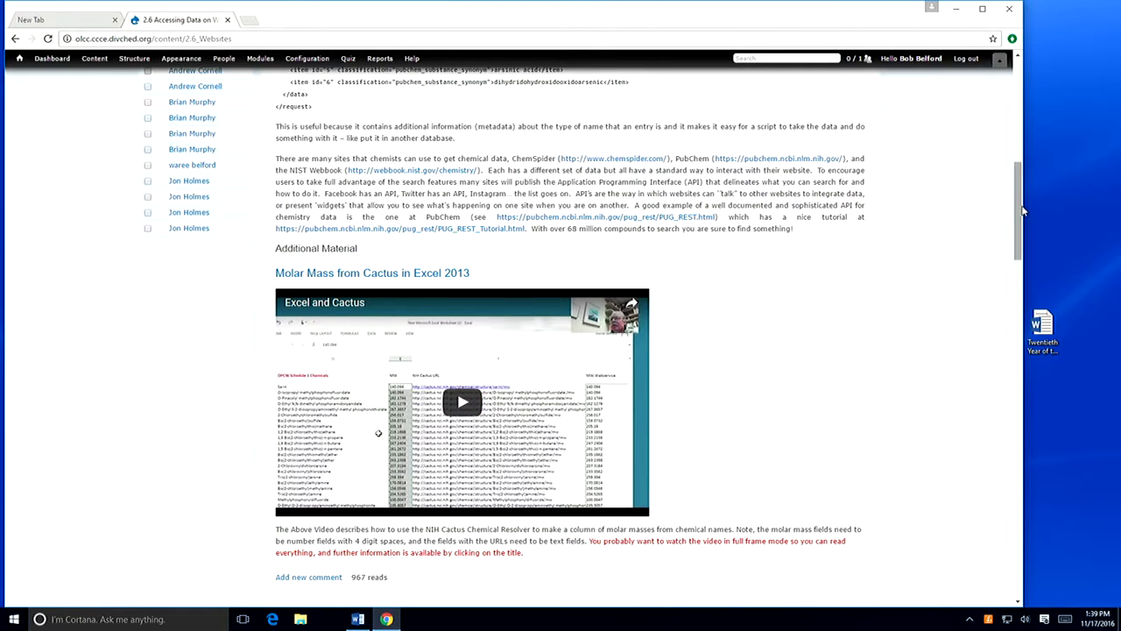
scroll("down", 3)
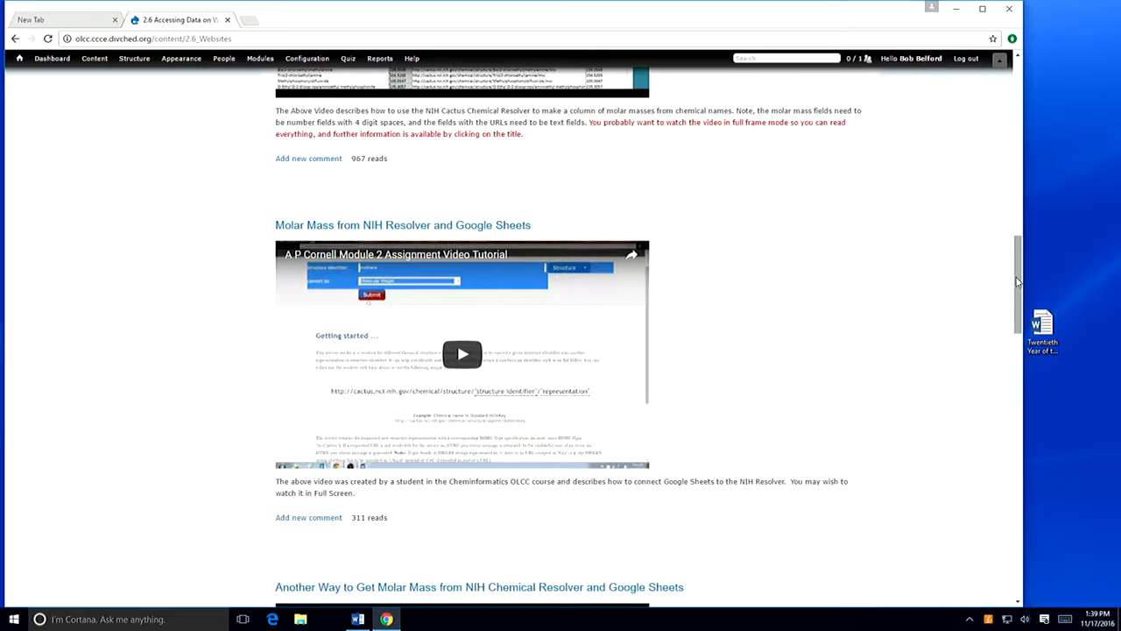
scroll("up", 3)
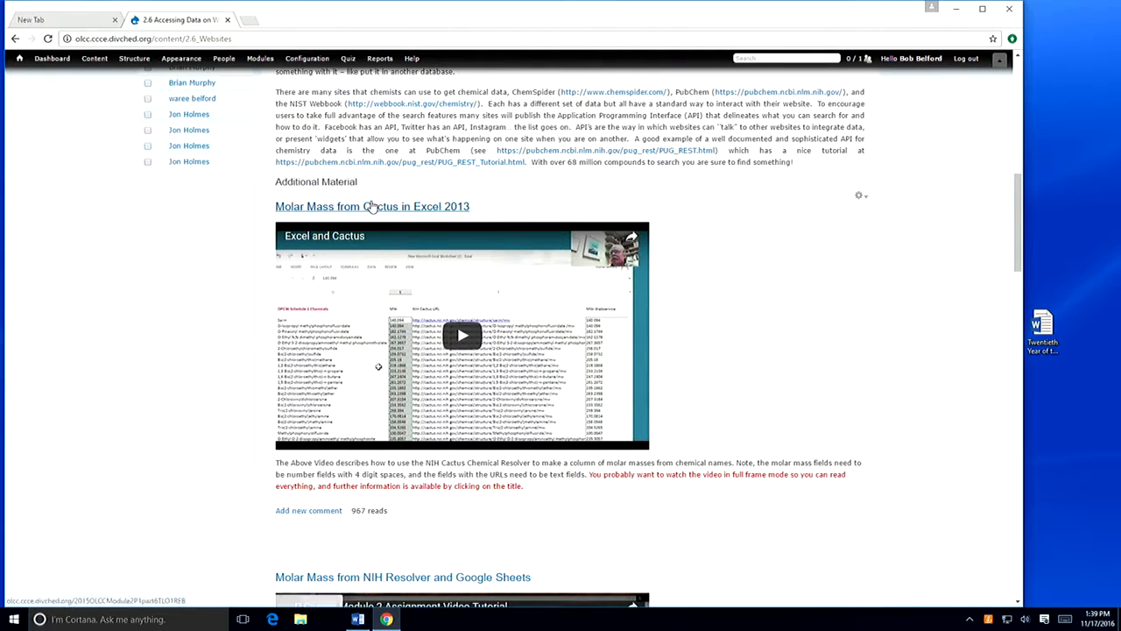
left_click(371, 207)
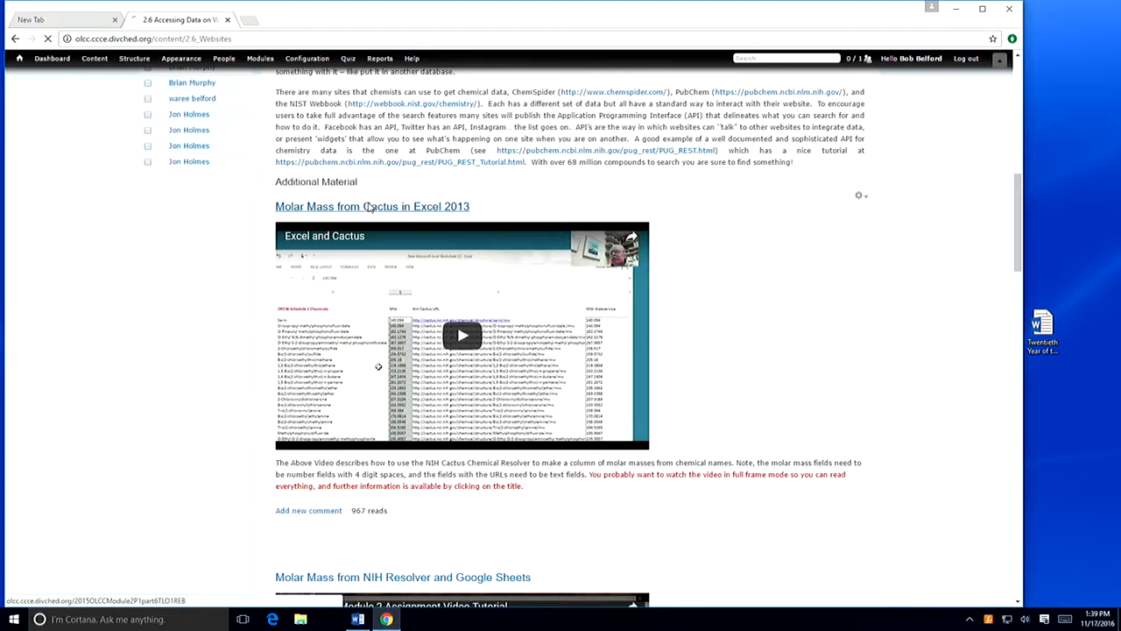
left_click(371, 207)
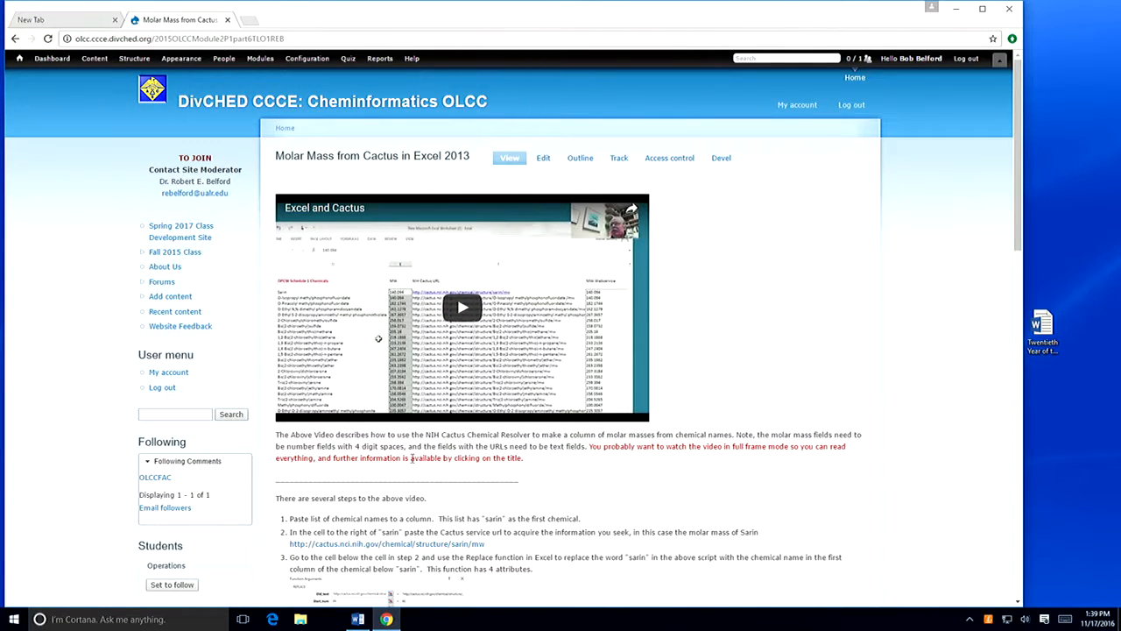
scroll("down", 3)
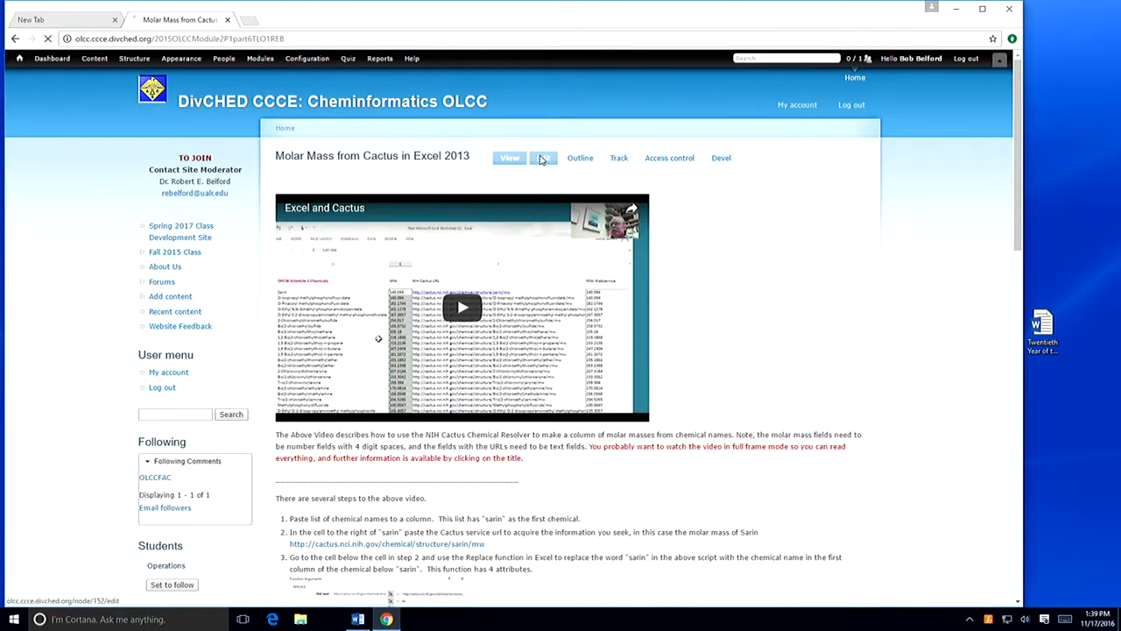
left_click(543, 157)
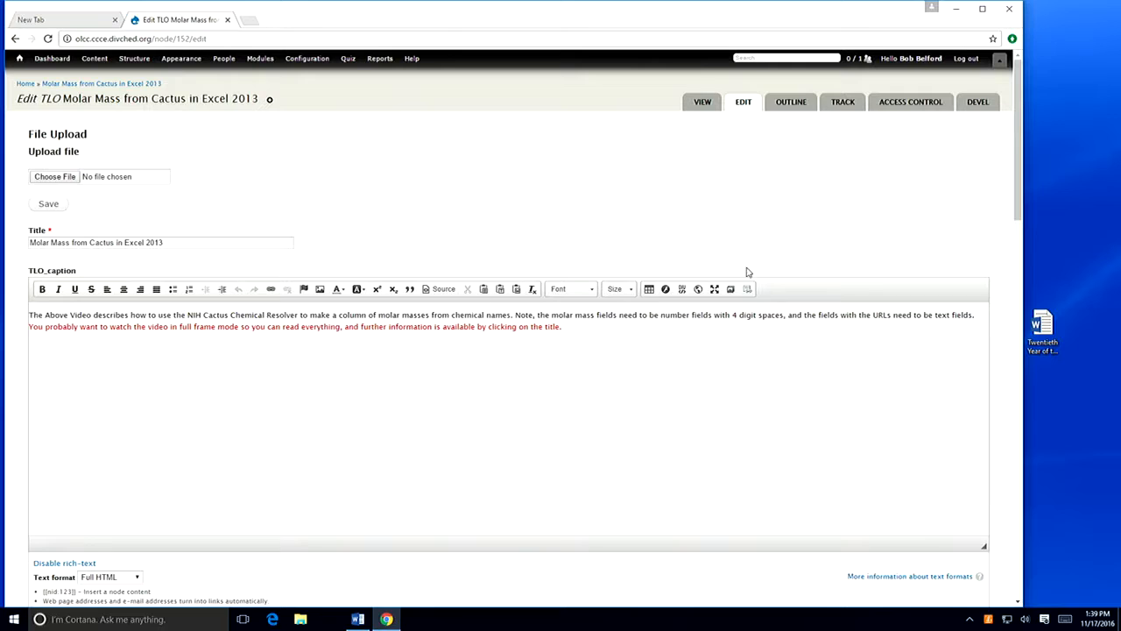
scroll("down", 3)
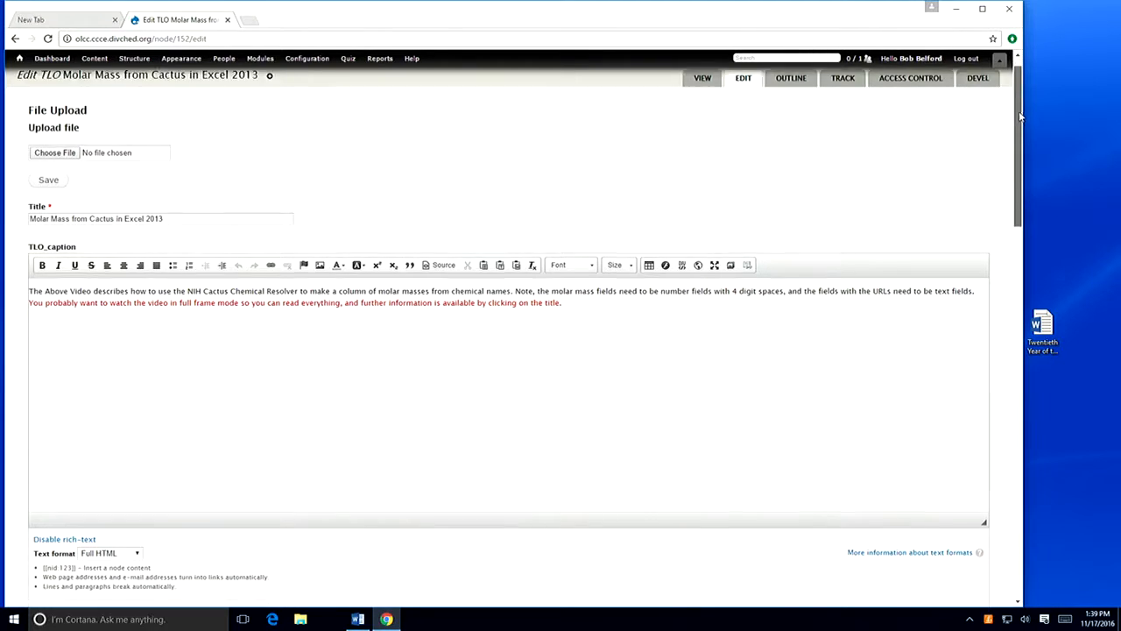
scroll("down", 3)
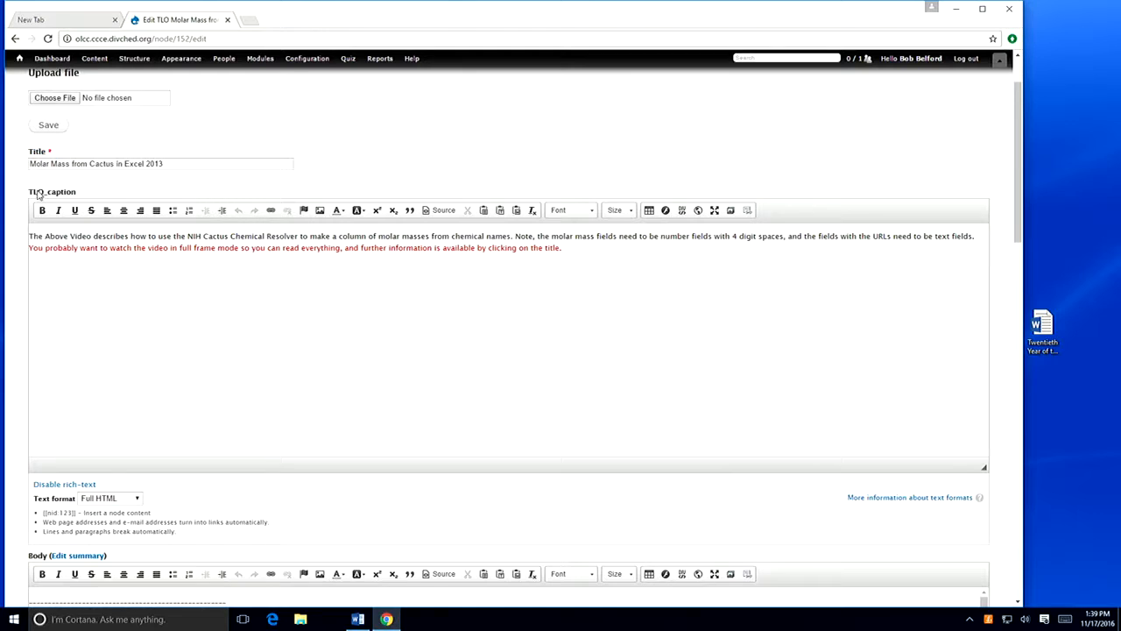
scroll("down", 3)
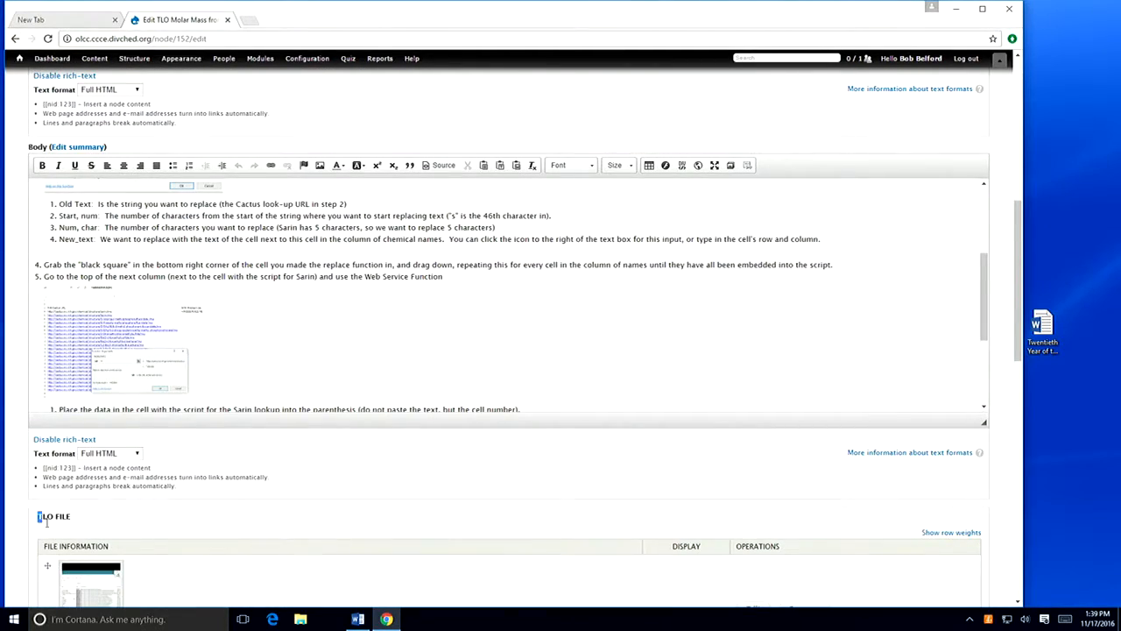
scroll("down", 3)
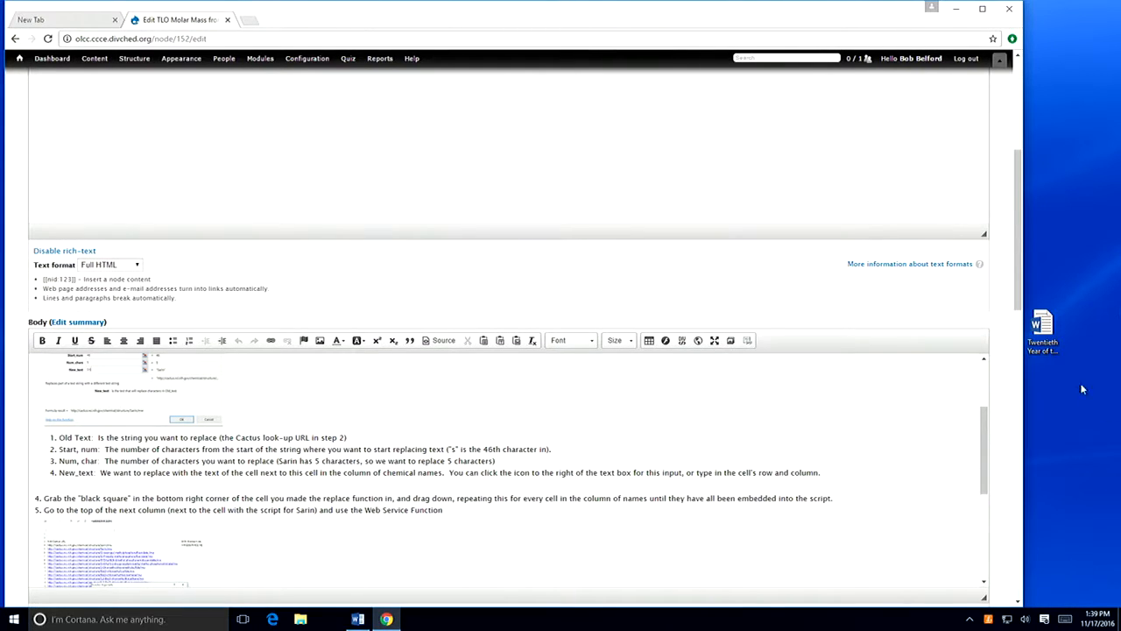
scroll("down", 3)
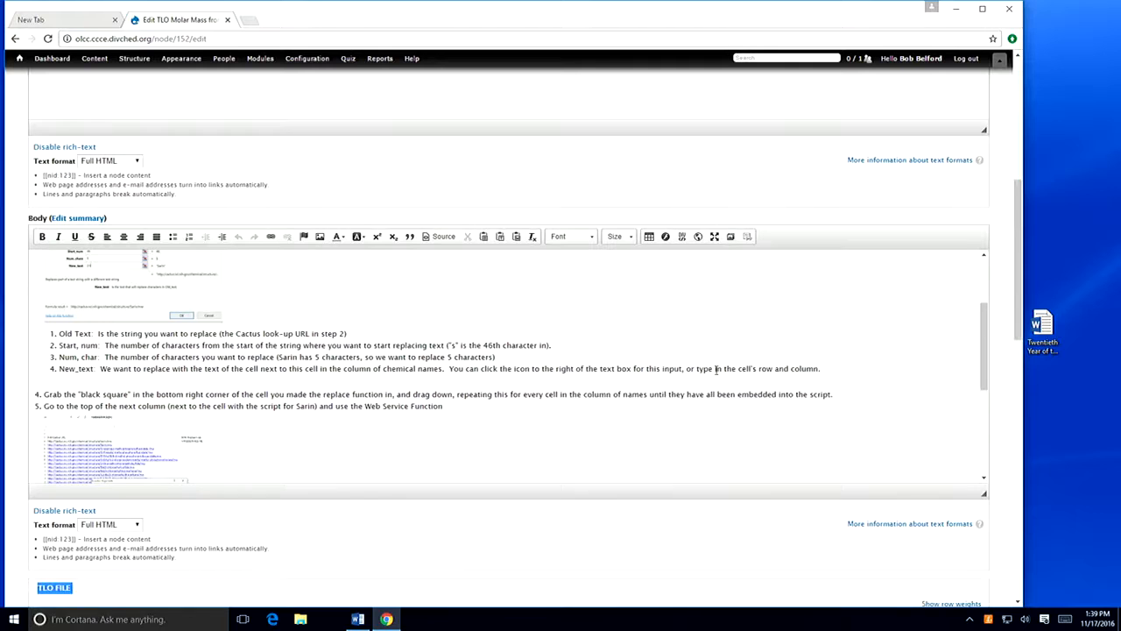
scroll("down", 3)
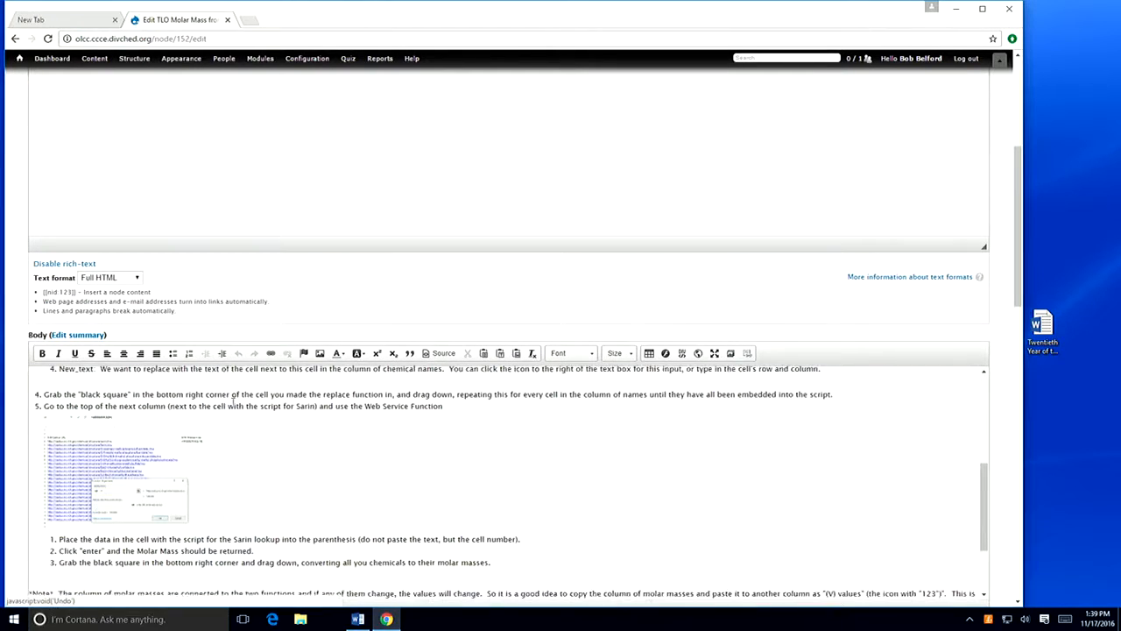
left_click(14, 39)
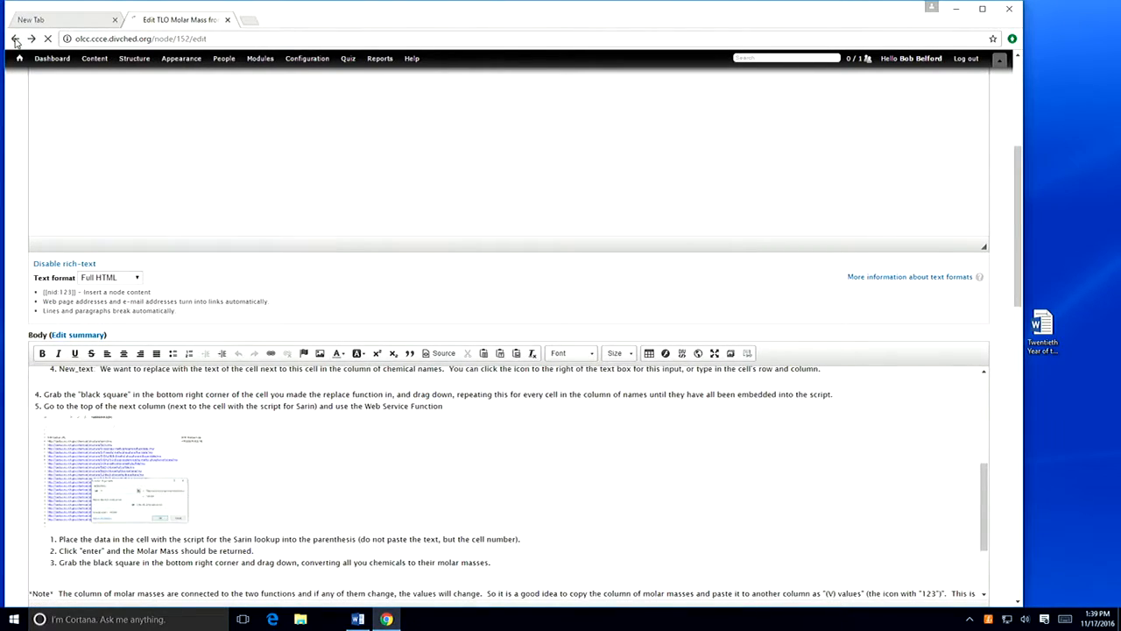
left_click(14, 39)
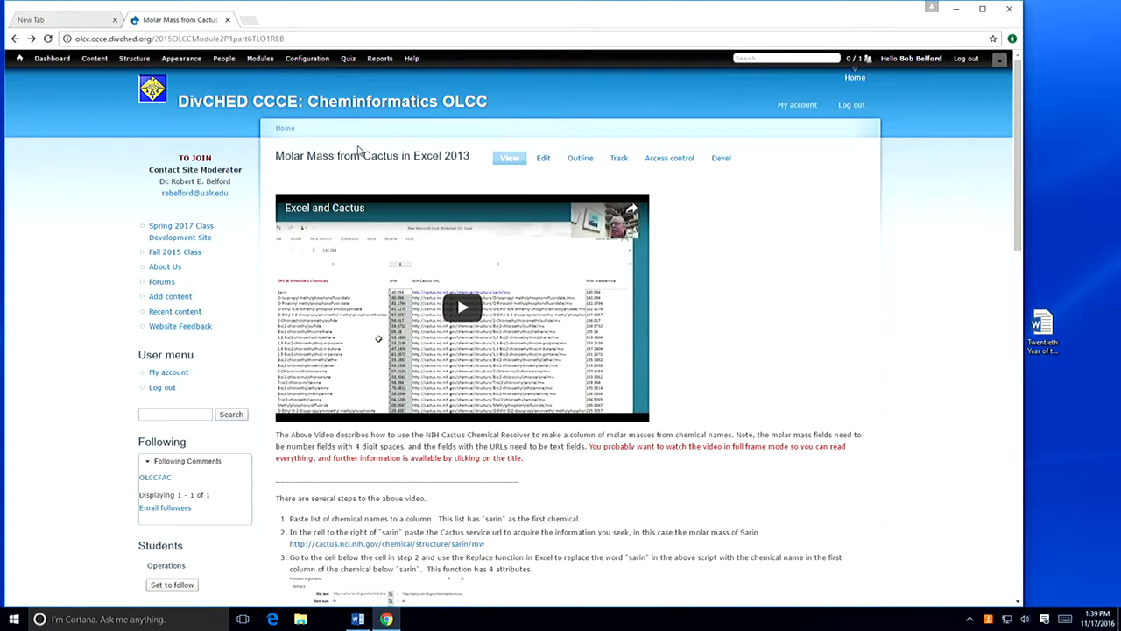
mouse_move(357, 179)
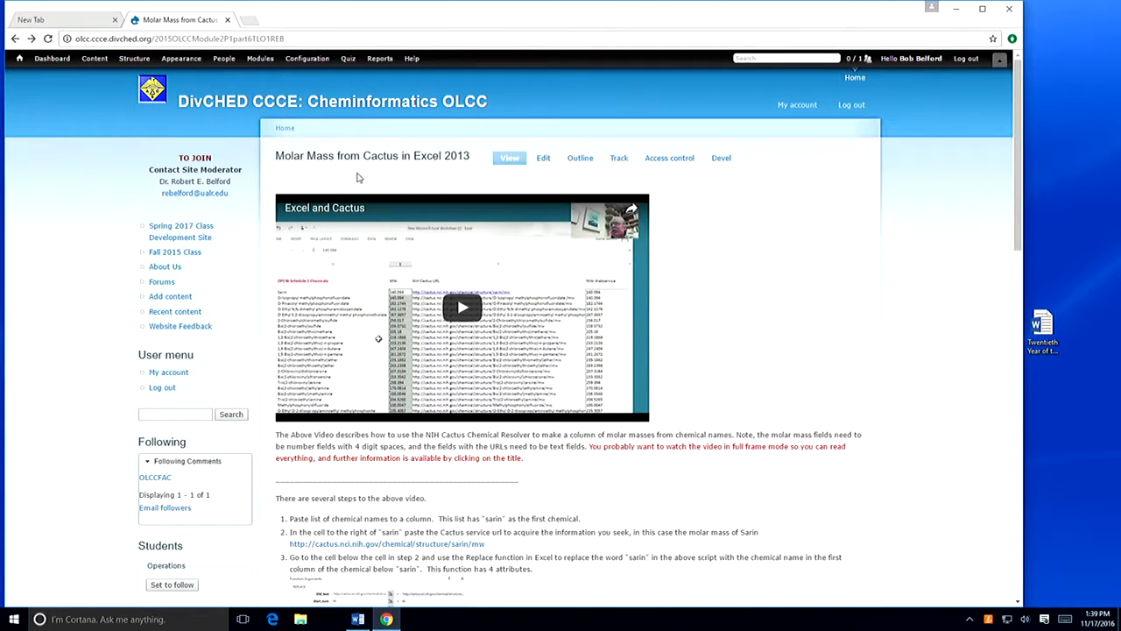
- Highlight the TLO title, return to the 2.6 Accessing Data page, then go to the Fall 2015 Class course page
left_click_drag(275, 156, 451, 156)
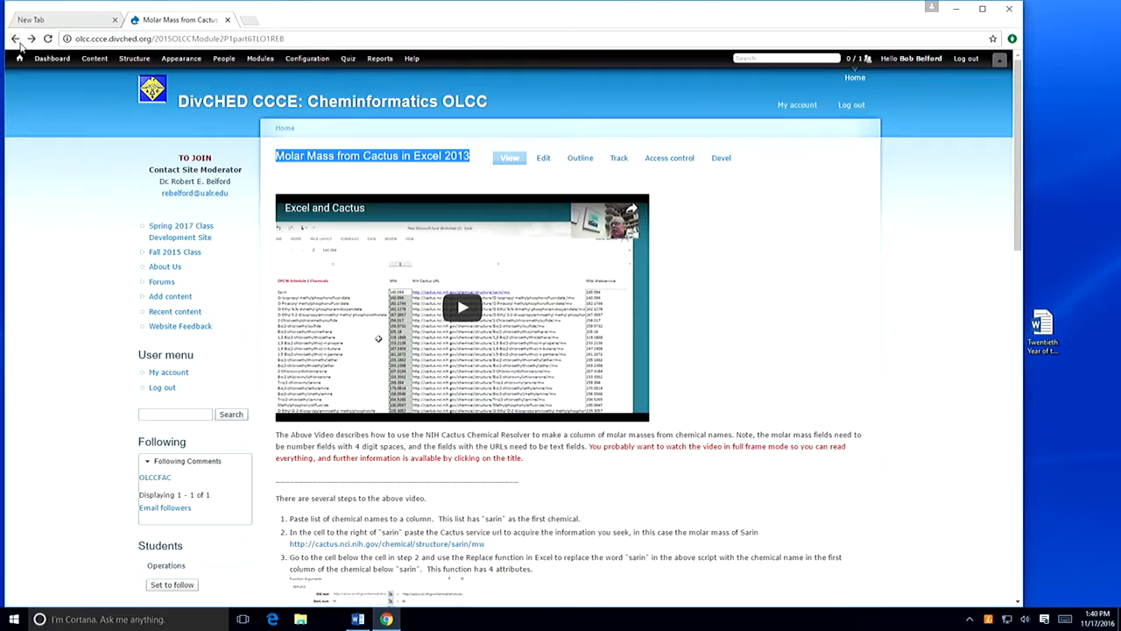
left_click(14, 39)
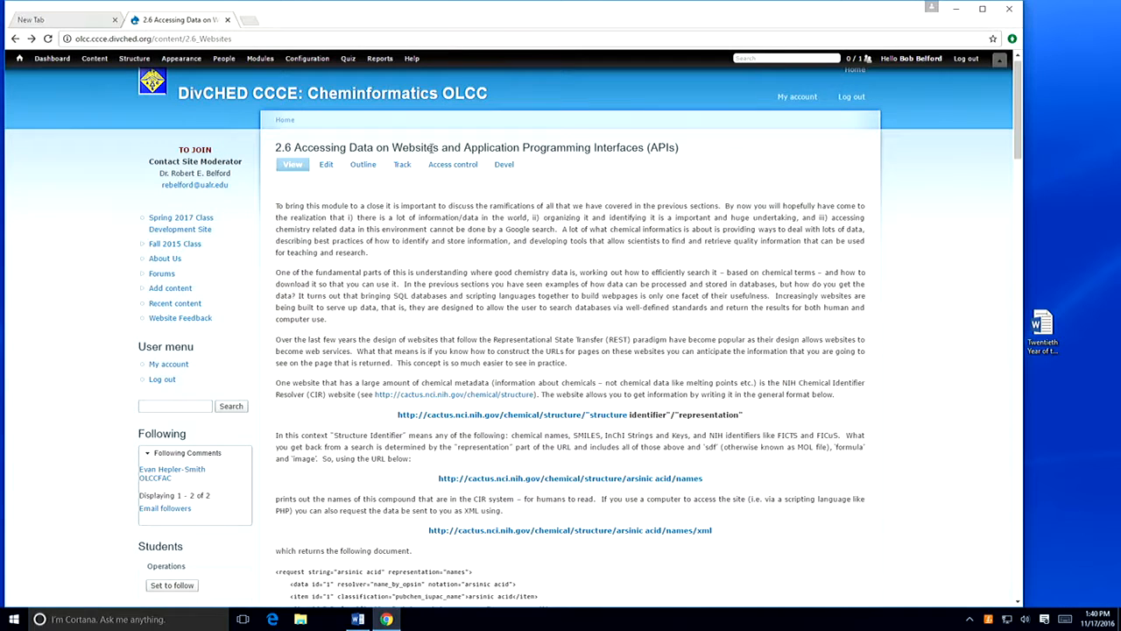
scroll("down", 3)
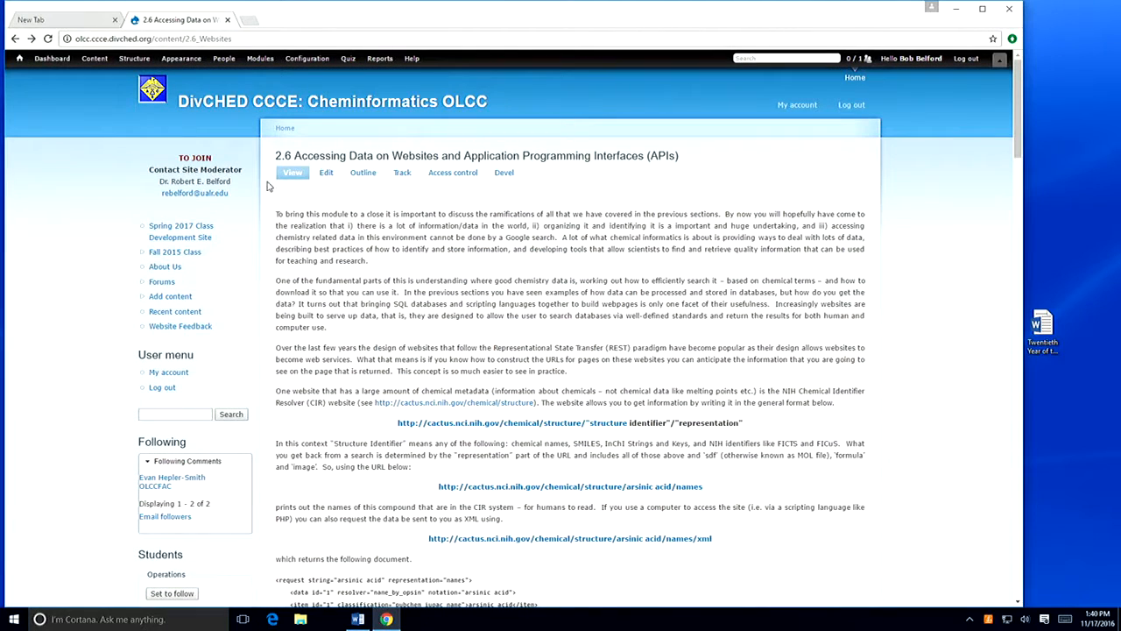
mouse_move(189, 242)
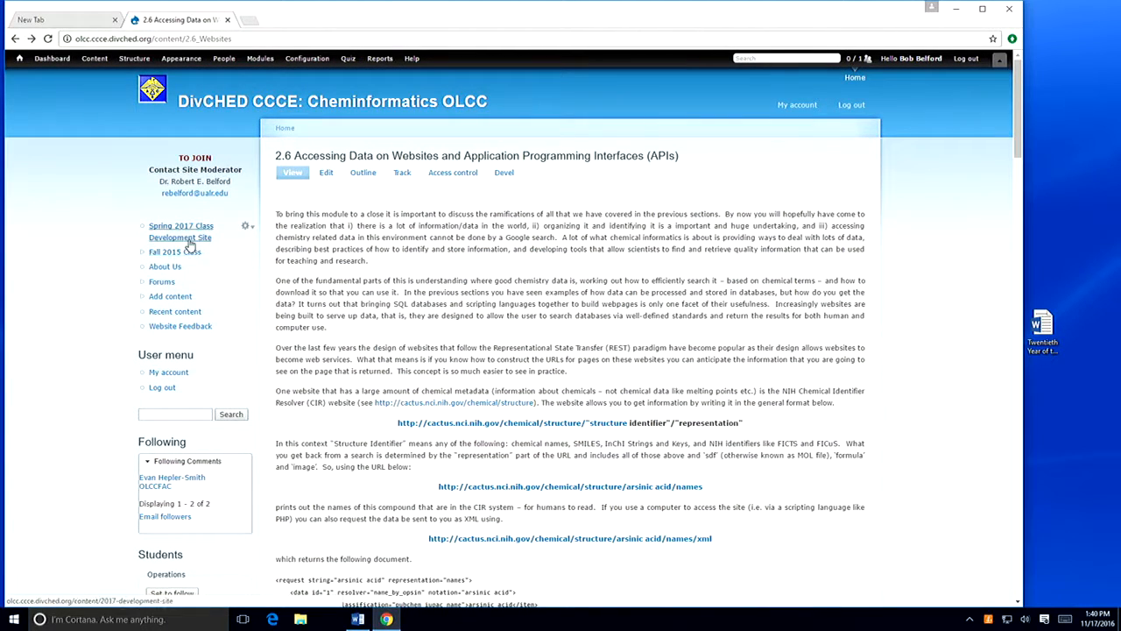
left_click(175, 252)
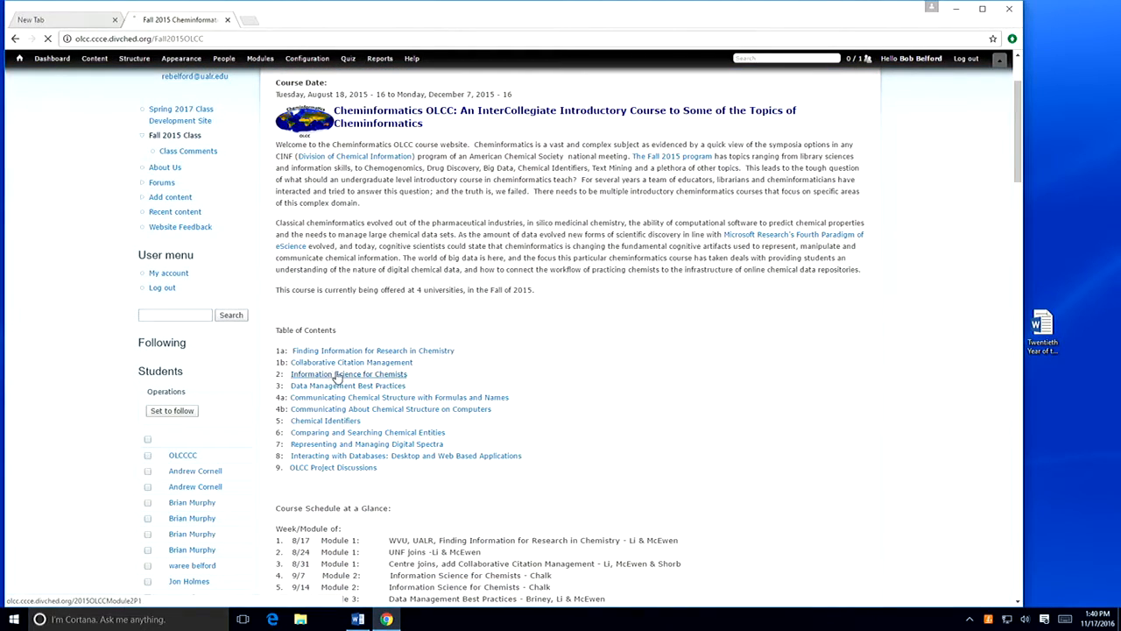
- From the course contents, browse the Information Science for Chemists module down to 2.6 Additional Material
left_click(348, 375)
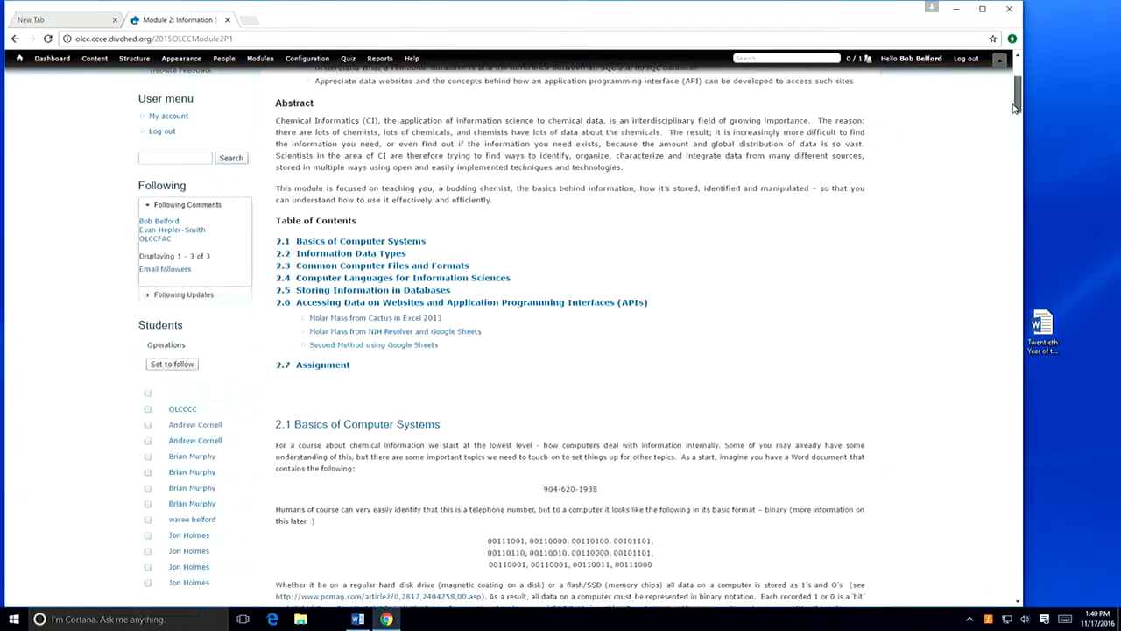
scroll("down", 3)
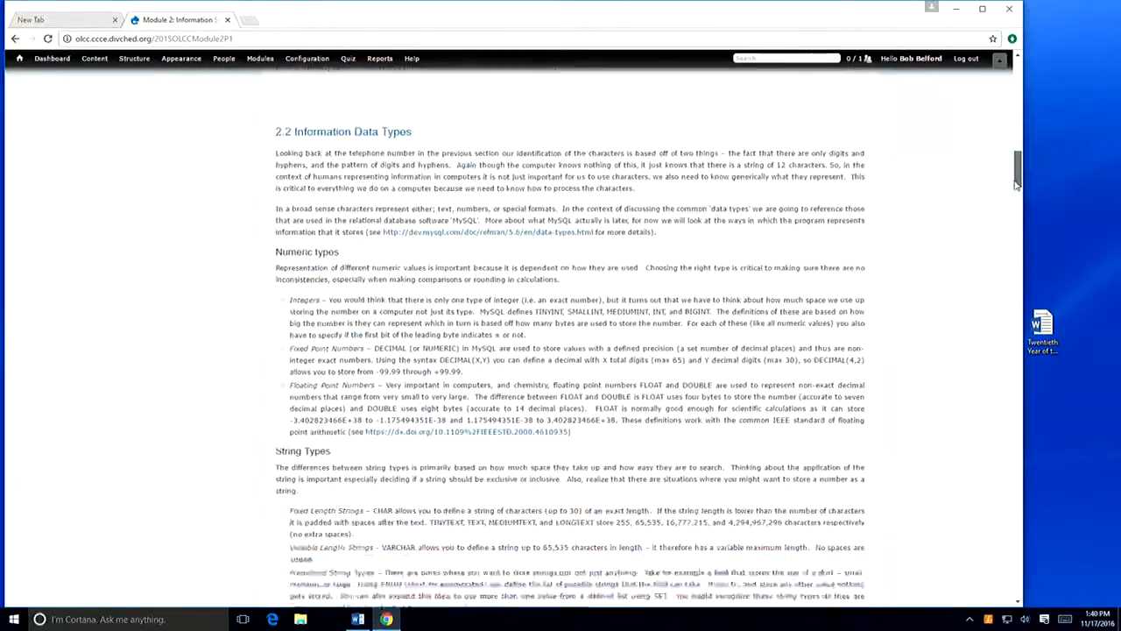
scroll("down", 3)
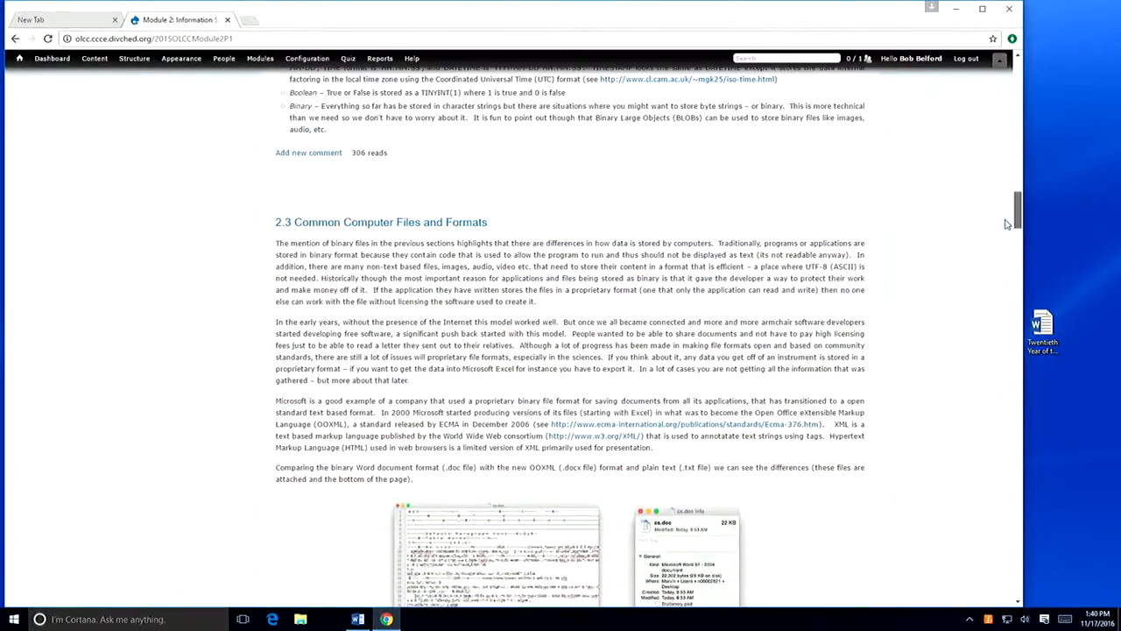
scroll("down", 3)
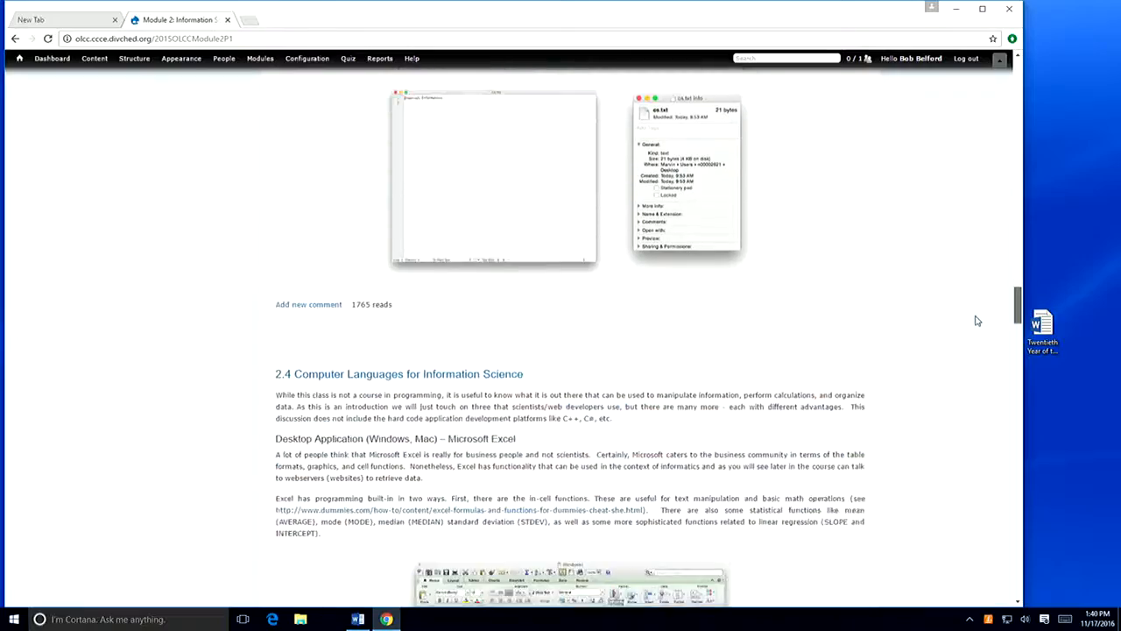
scroll("down", 3)
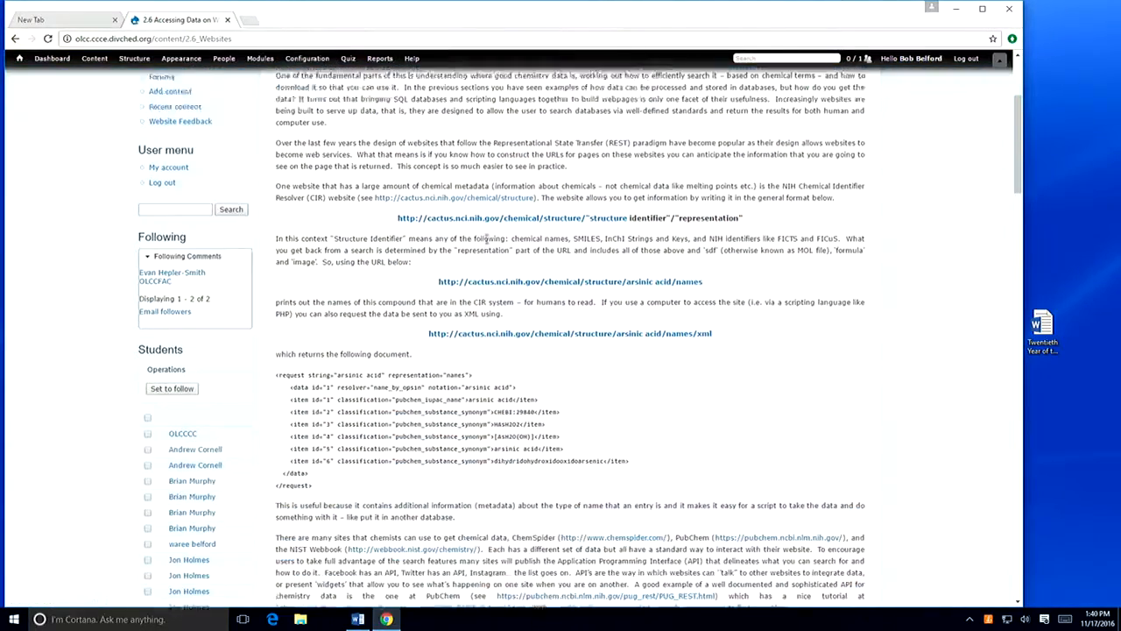
scroll("down", 3)
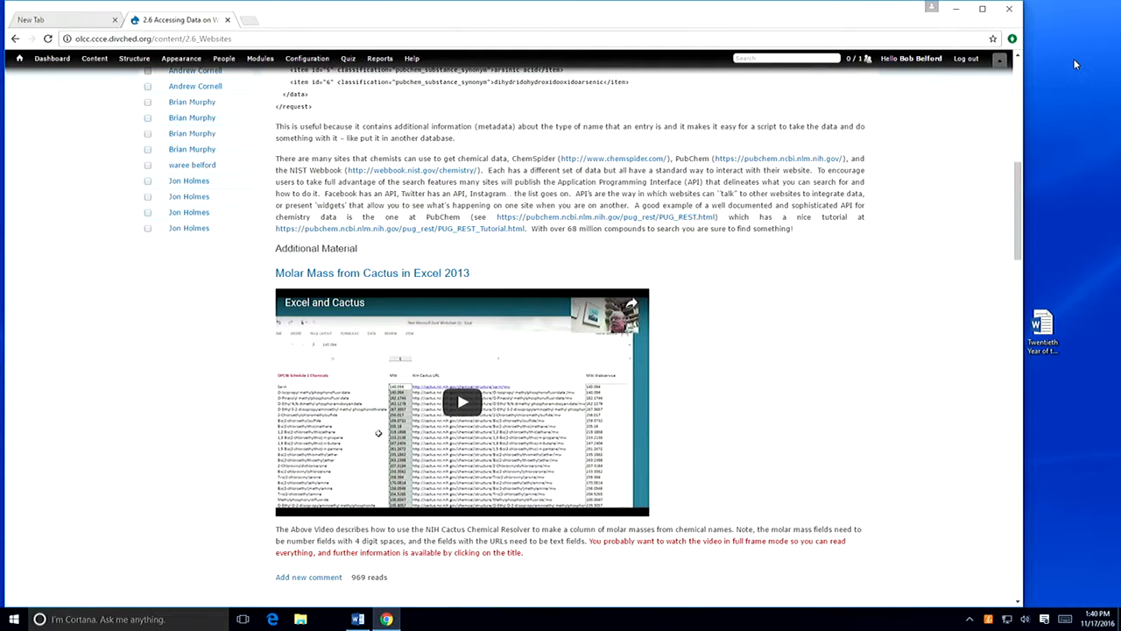